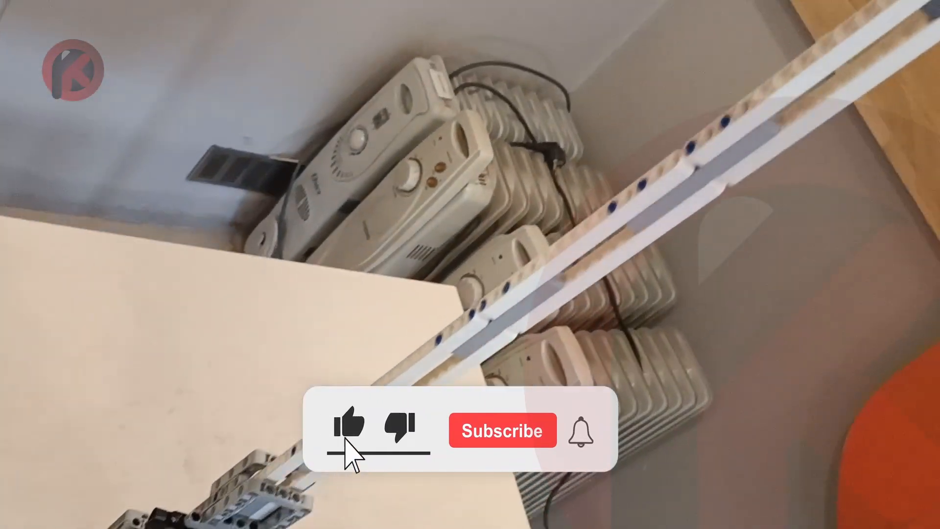
left_click(349, 423)
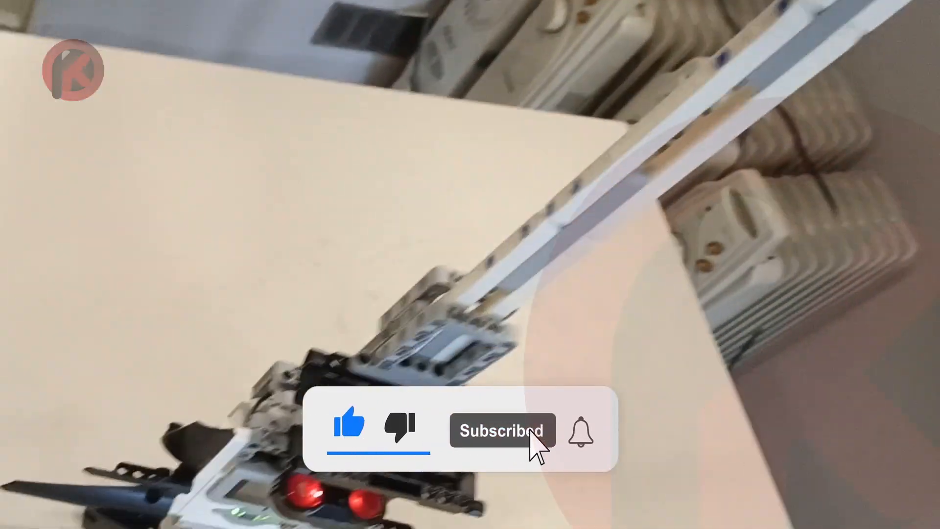